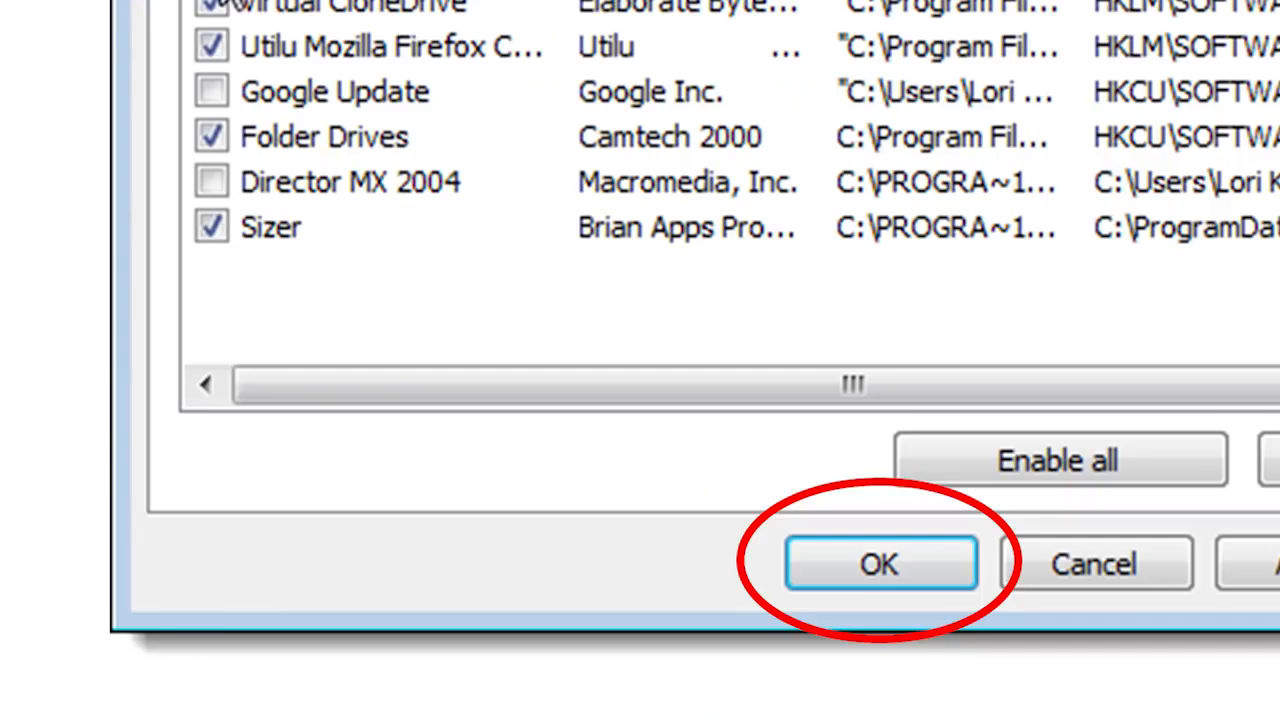
- Save the unchecked startup programs and answer the restart prompt without rebooting
click(878, 563)
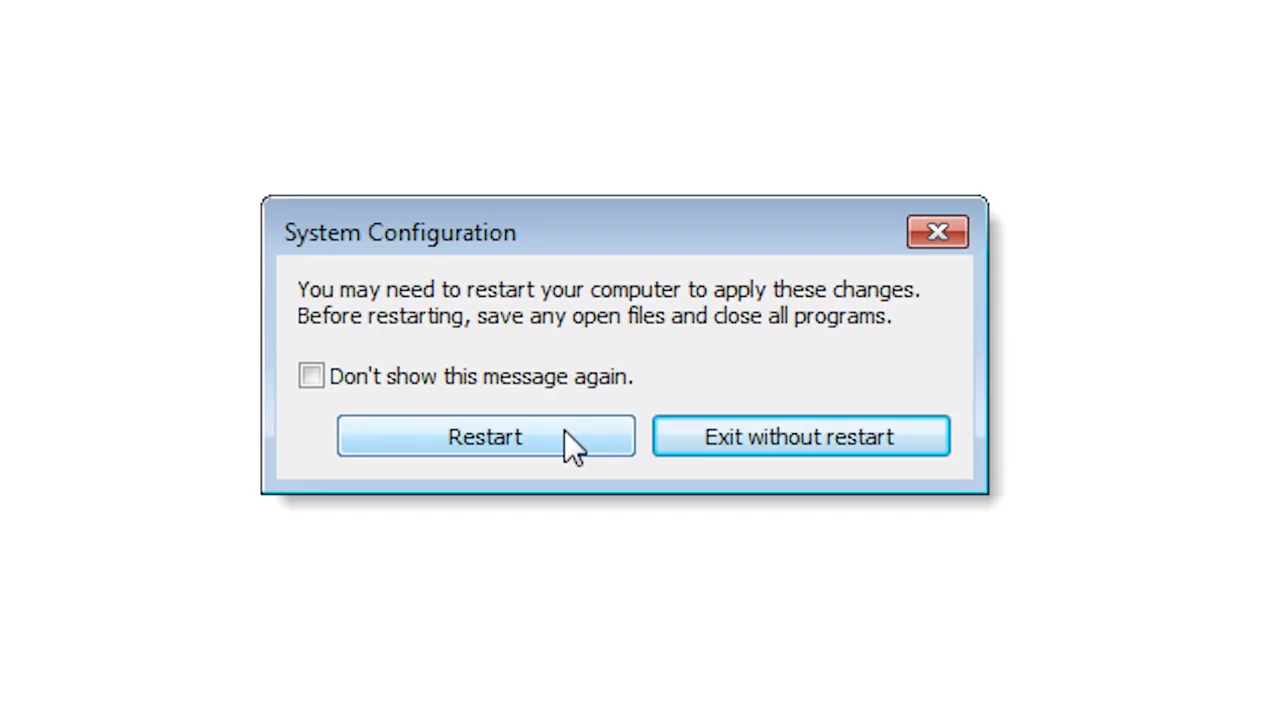
click(800, 436)
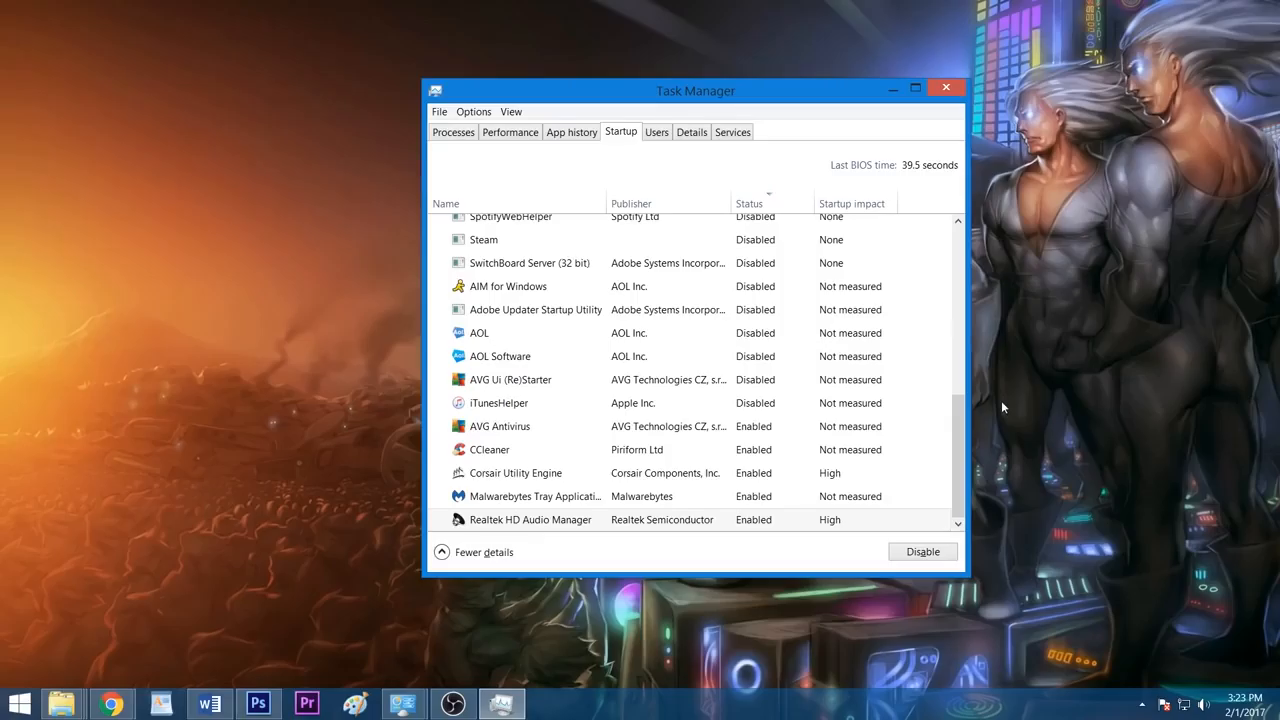